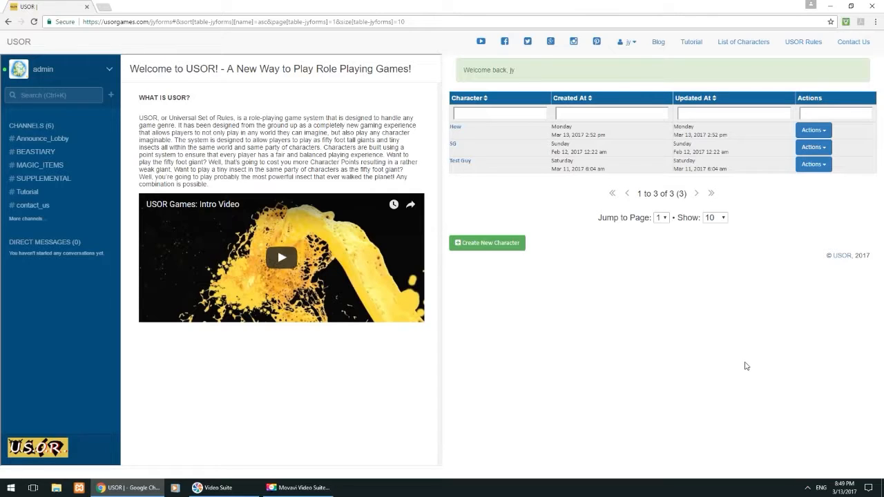
mouse_move(496, 271)
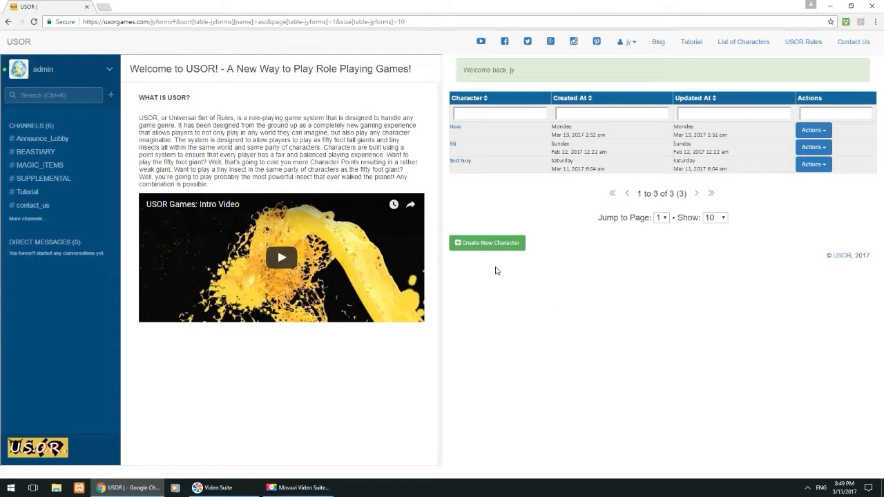
mouse_move(486, 243)
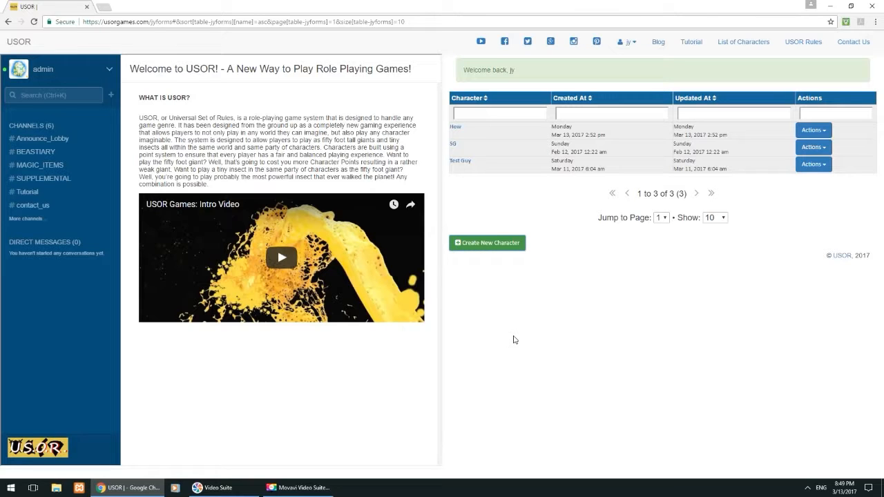
Start a new character and scroll through the empty ability, spell and equipment sections
left_click(486, 242)
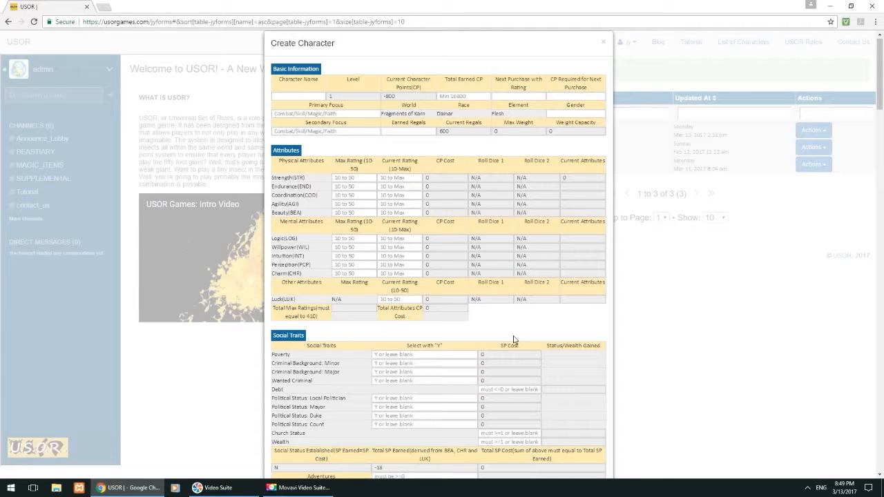
scroll("down", 3)
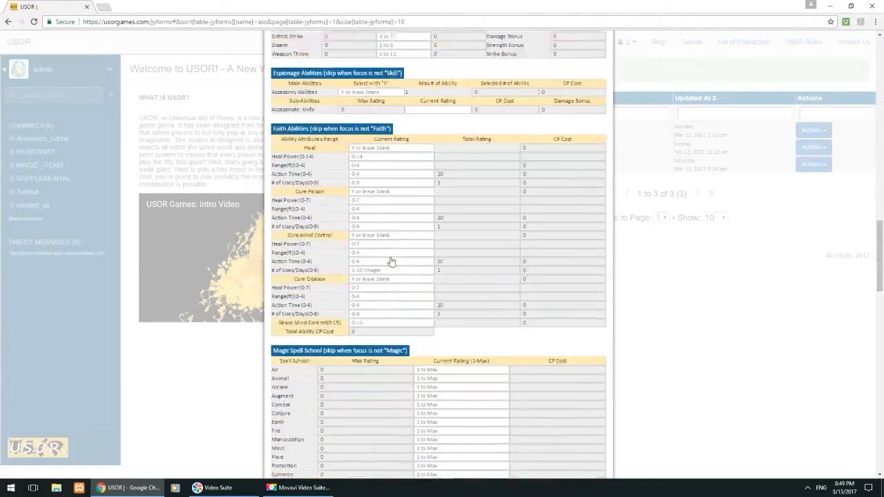
scroll("down", 3)
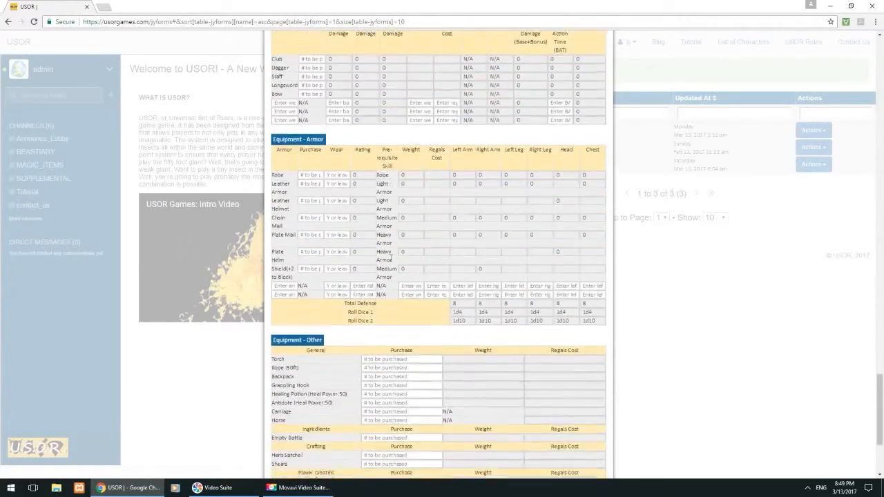
scroll("down", 3)
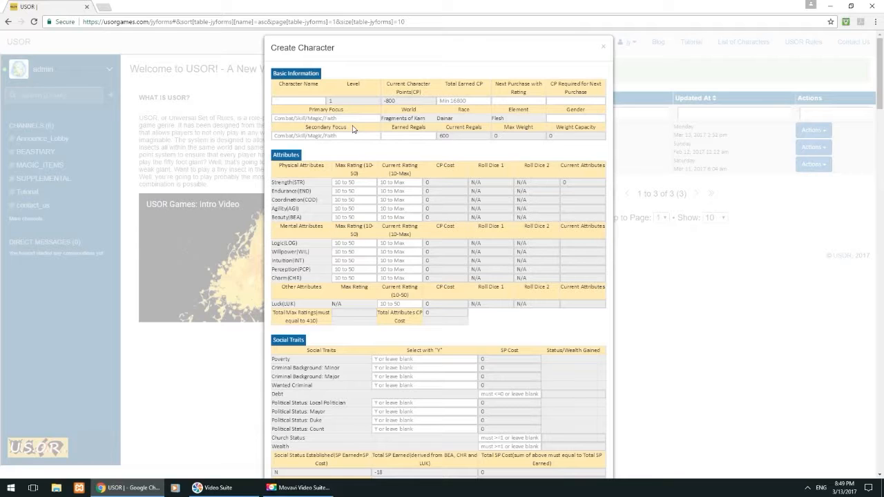
mouse_move(368, 185)
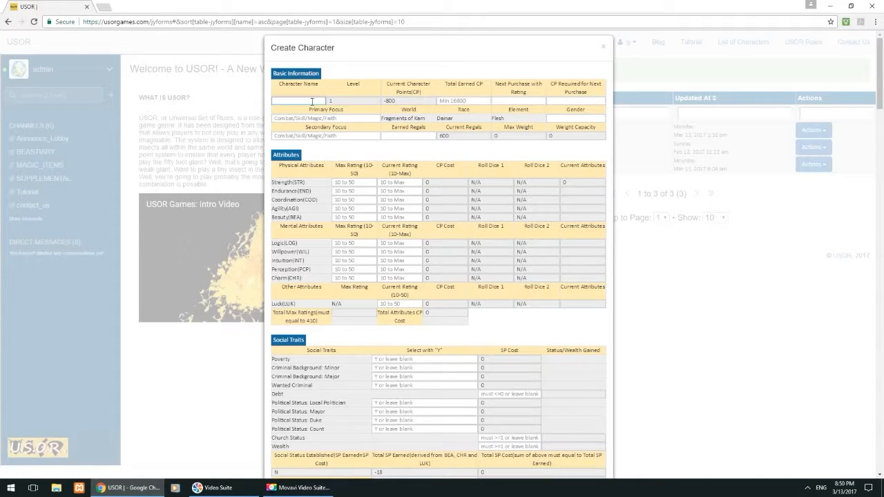
Enter 'Test Person' in the Character Name field
type("Test Person")
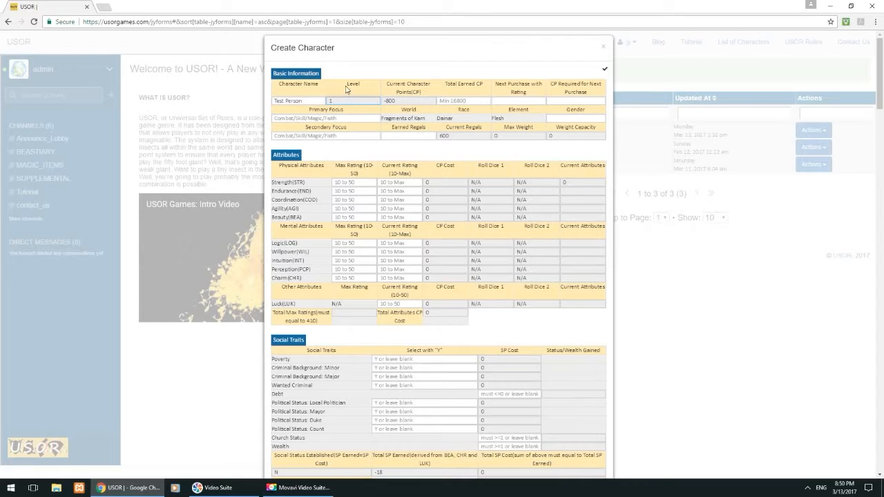
mouse_move(356, 93)
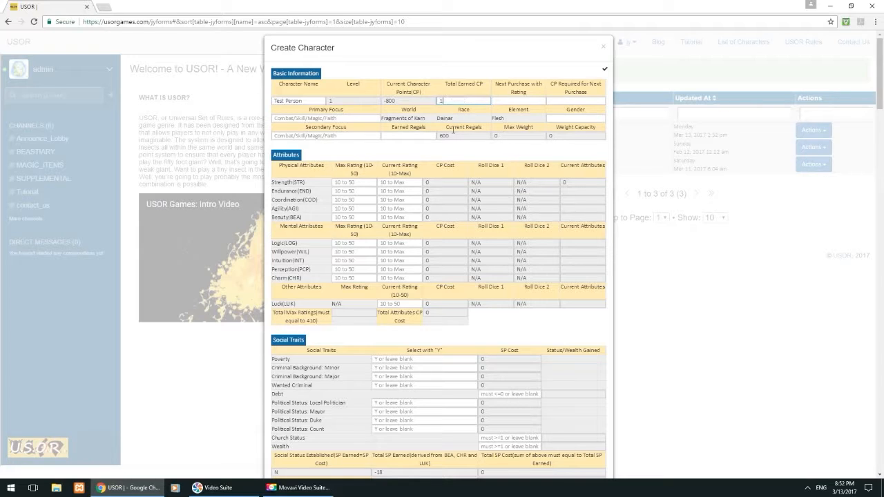
Set Total Earned CP to 50000, recalculating the character to level 19
type("16800")
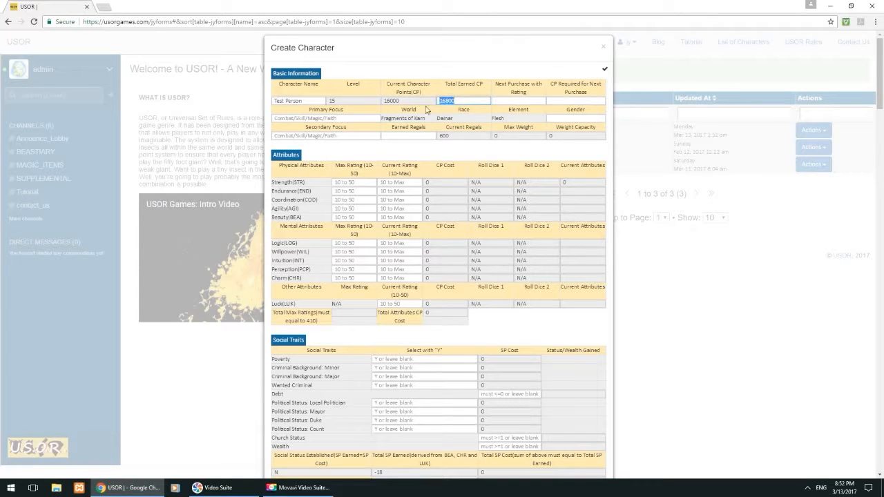
mouse_move(440, 146)
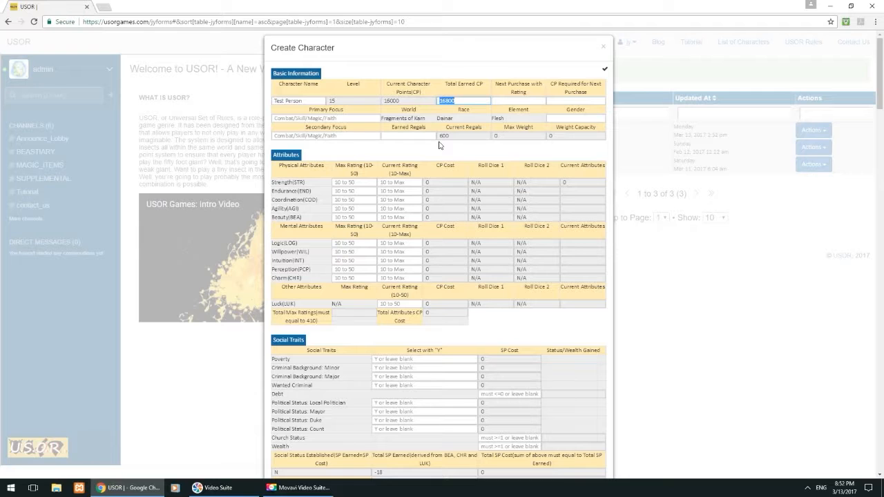
type("50000")
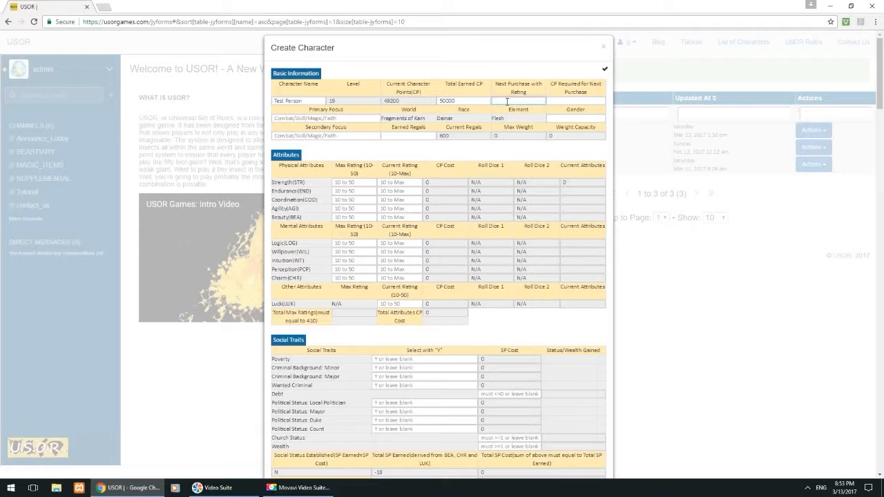
Enter the Dagger Skill current rating under Weapon Skills, leaving 48907 current CP
scroll("down", 3)
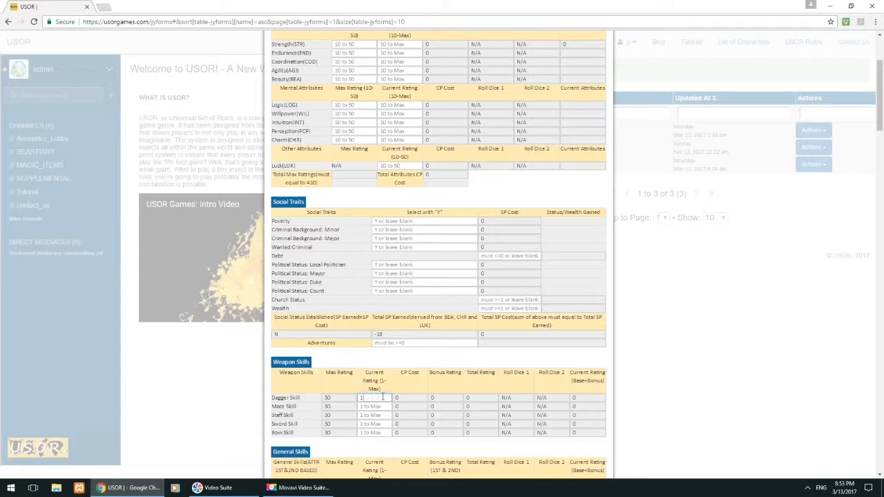
type("12")
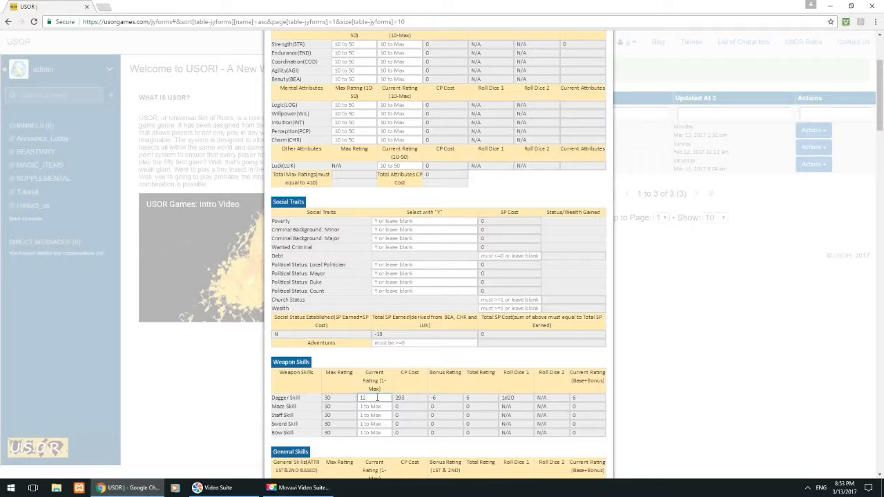
type("13")
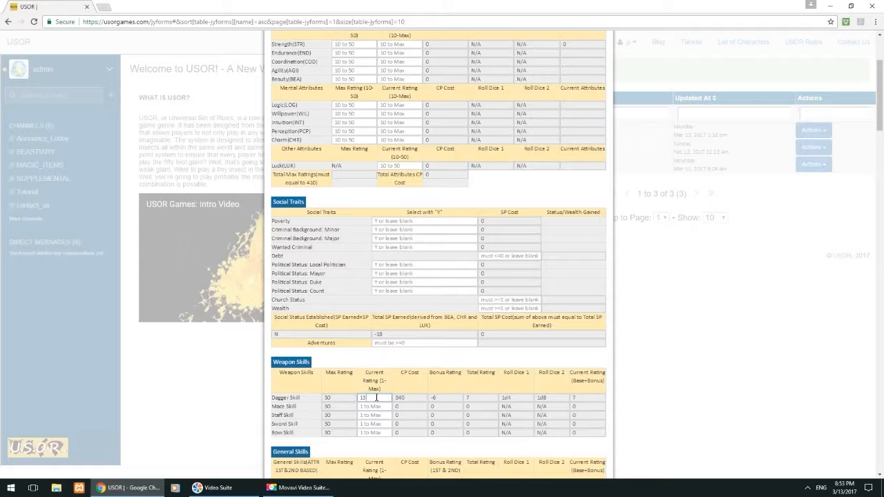
type("12")
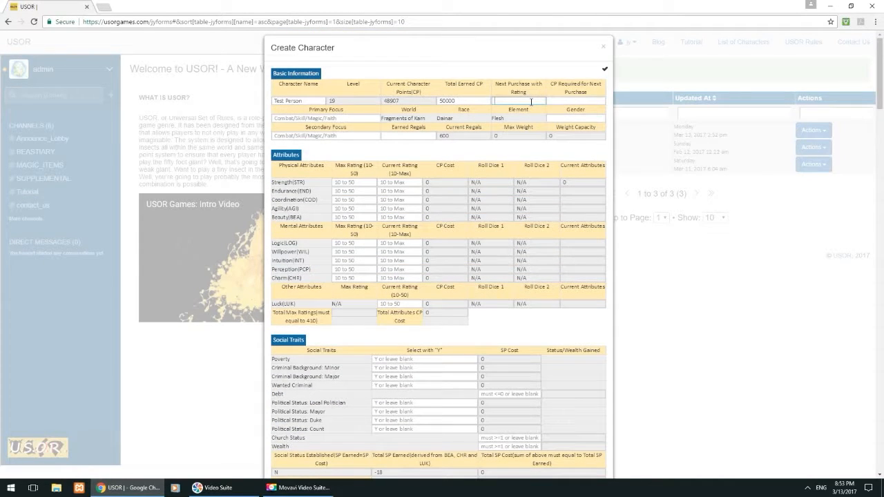
Enter 'Dagger 13' as the next purchase, requiring 47 CP
type("Dagger 13")
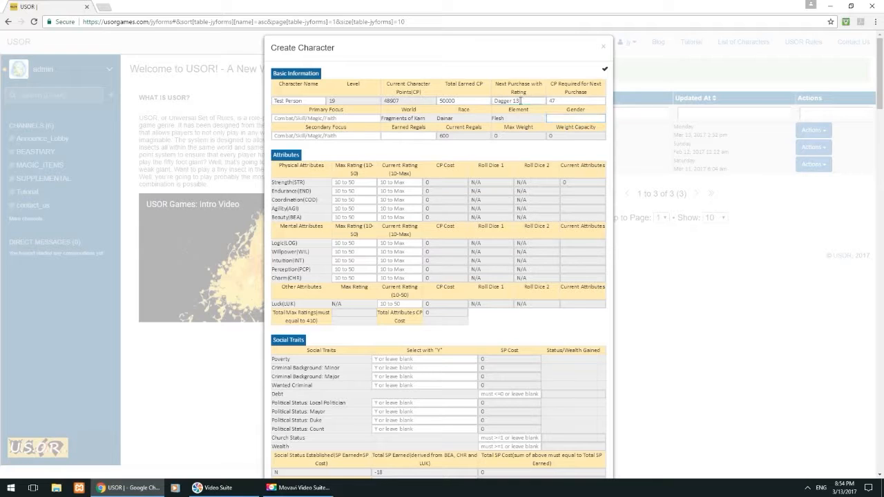
left_click(560, 101)
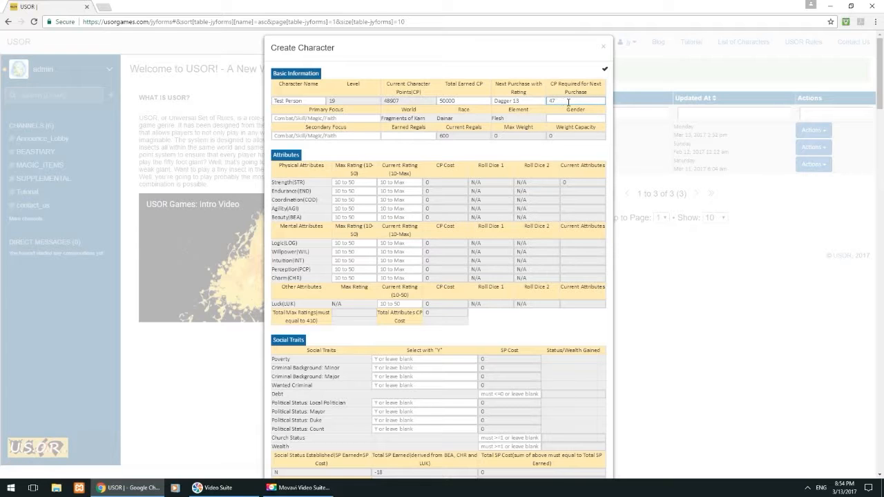
mouse_move(430, 109)
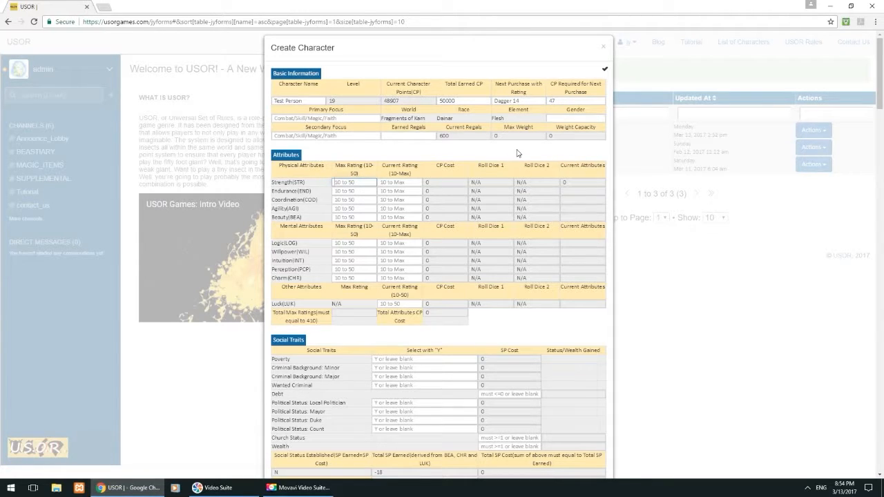
mouse_move(538, 111)
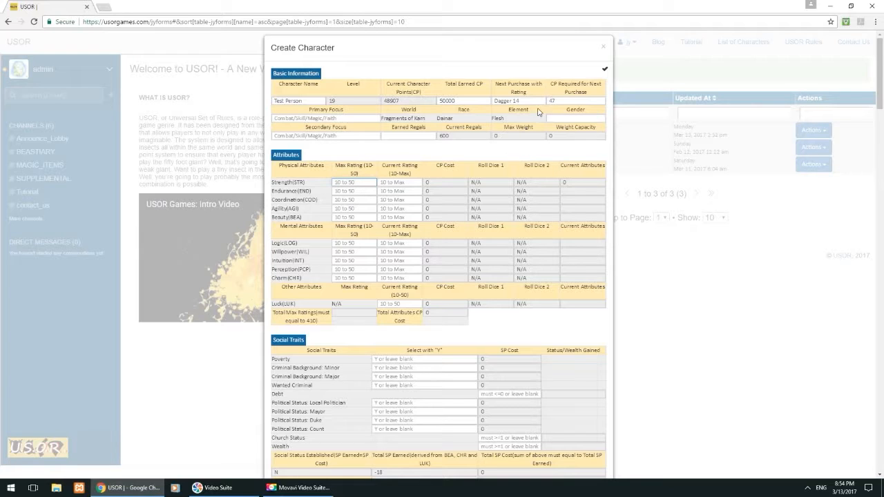
Change the next purchase entry from 'Dagger 13' to 'Dagger 14'
left_click(518, 101)
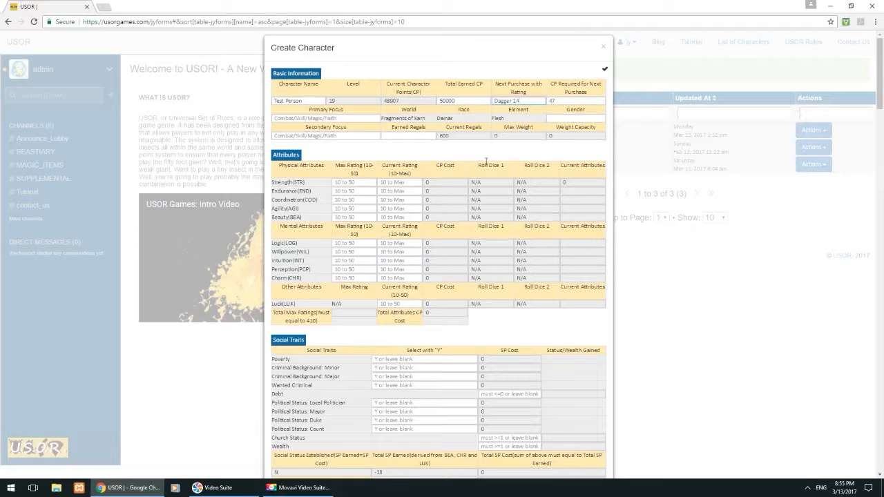
mouse_move(416, 244)
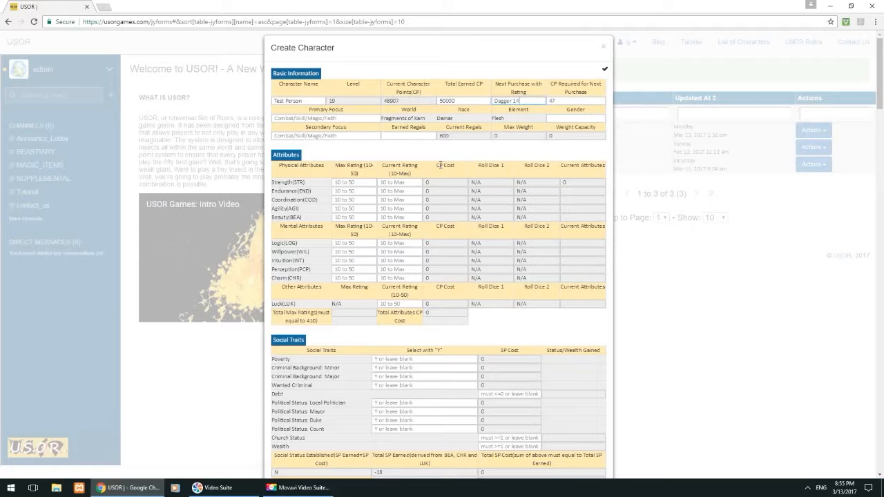
mouse_move(469, 81)
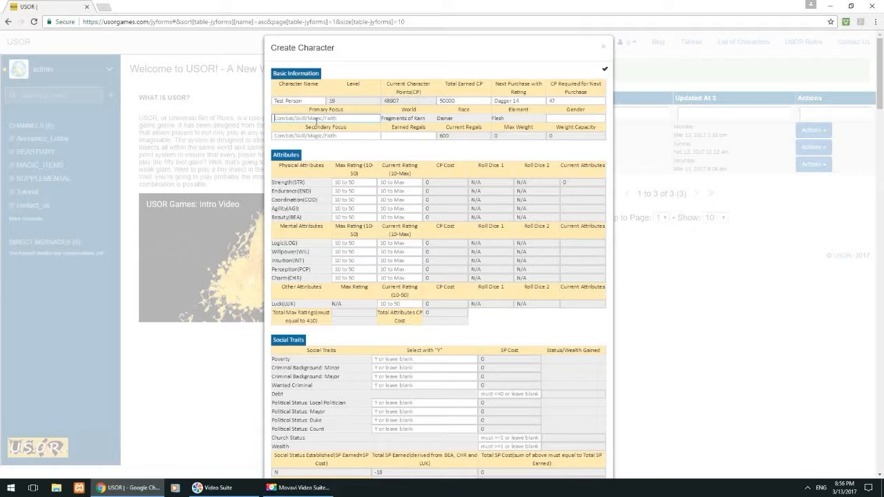
left_click(324, 135)
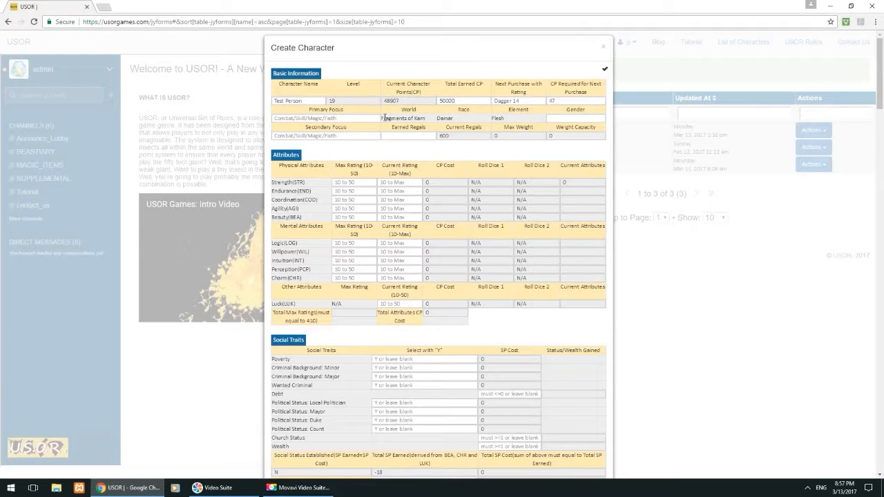
left_click(325, 117)
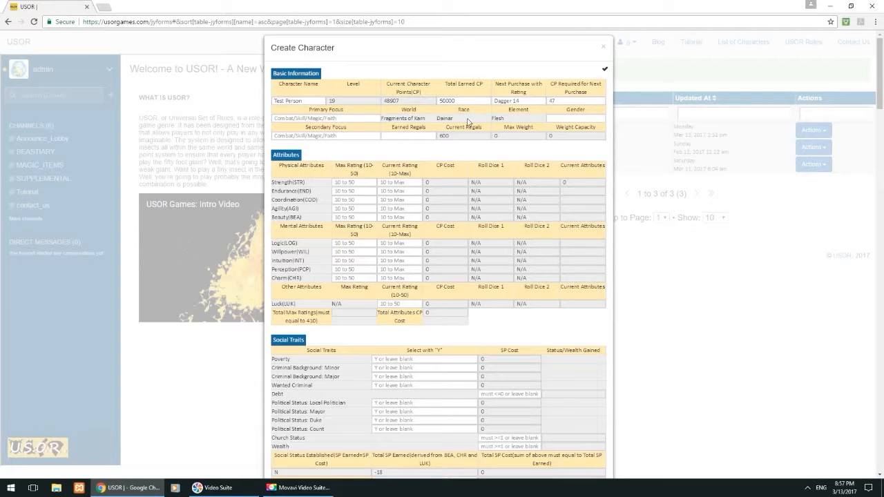
mouse_move(504, 121)
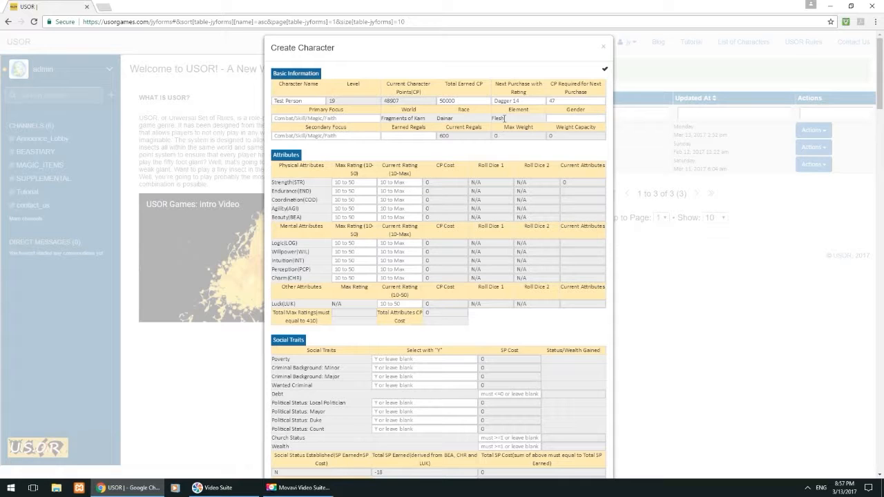
left_click(576, 117)
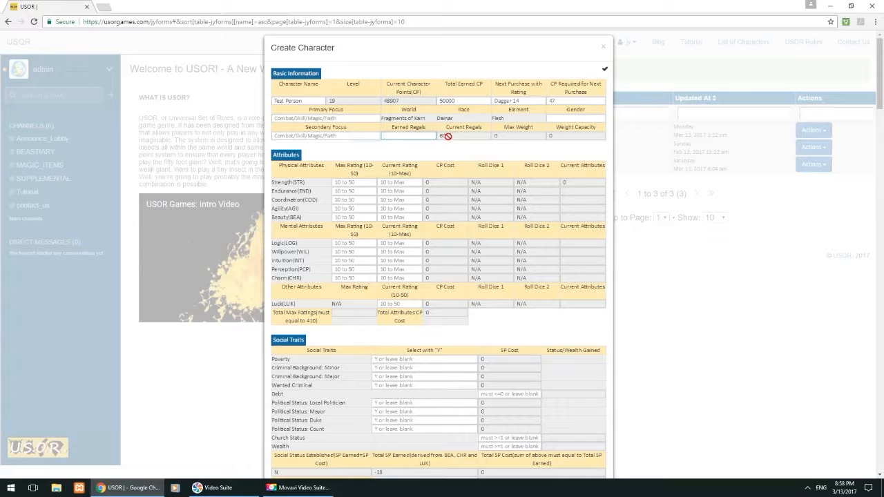
type("600")
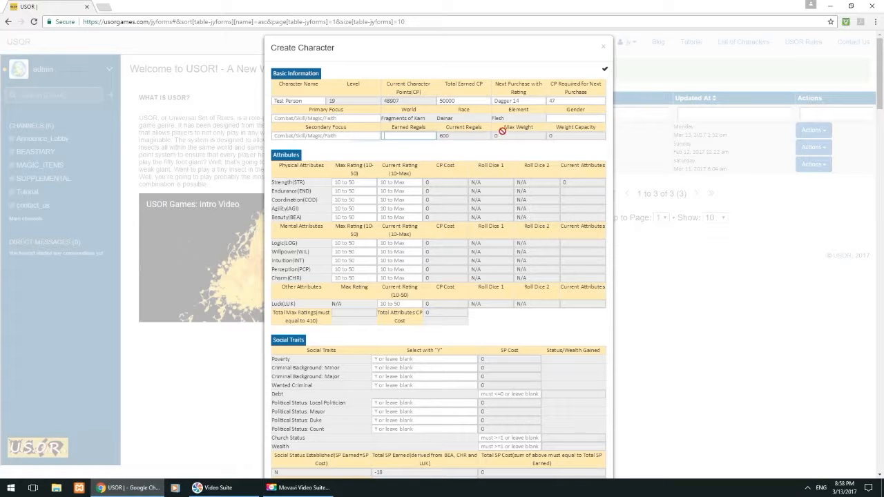